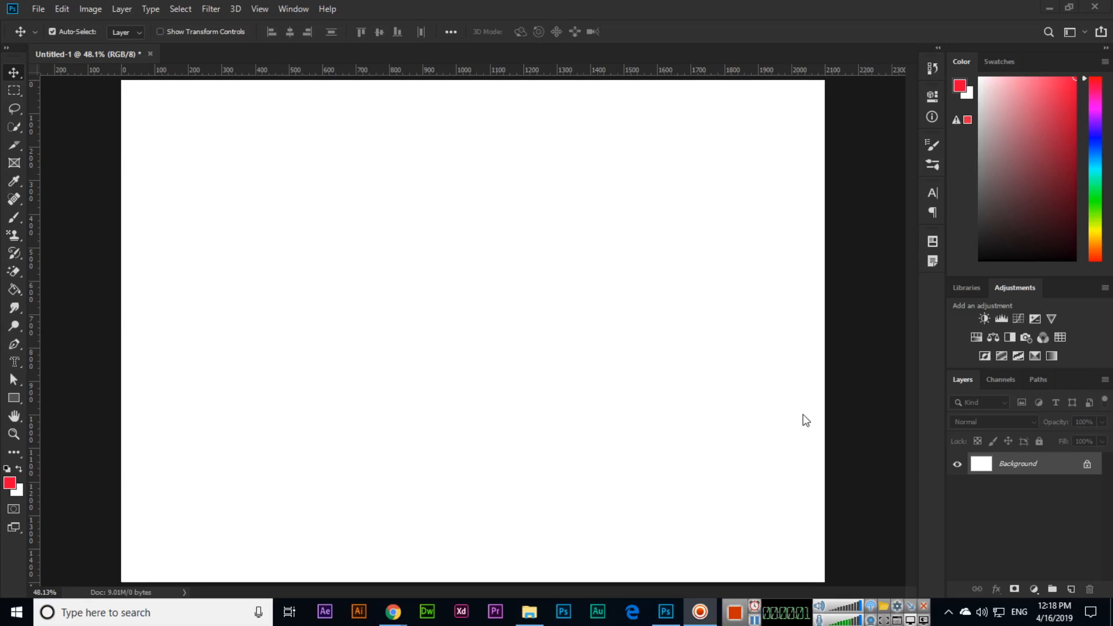
mouse_move(18, 383)
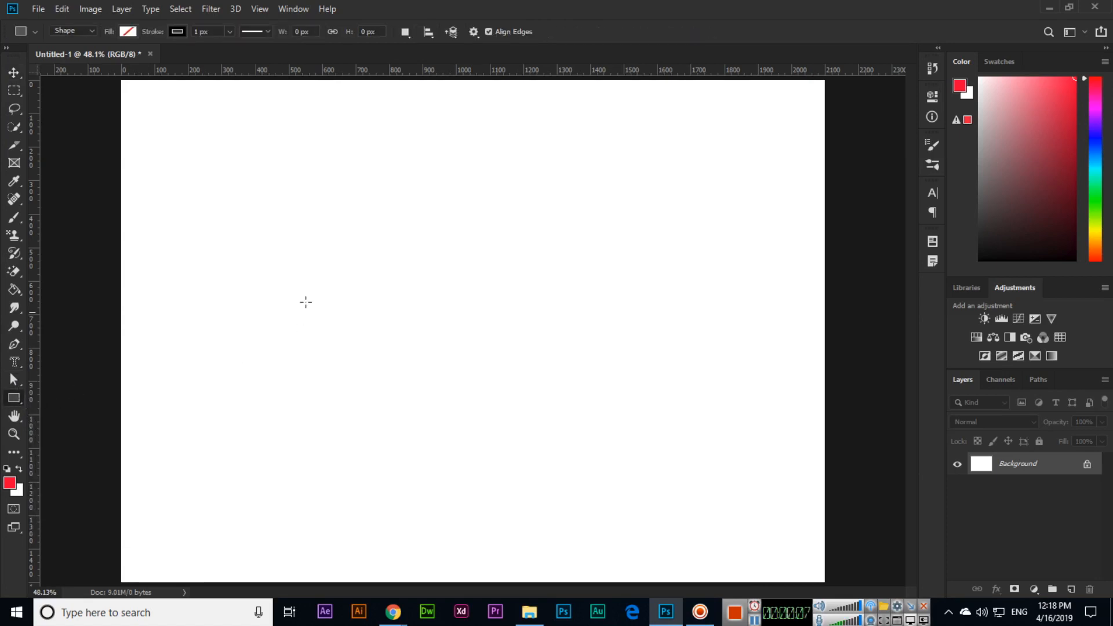
Step: Draw a wide rectangle shape on the canvas and fill it with yellow
drag(261, 215, 581, 412)
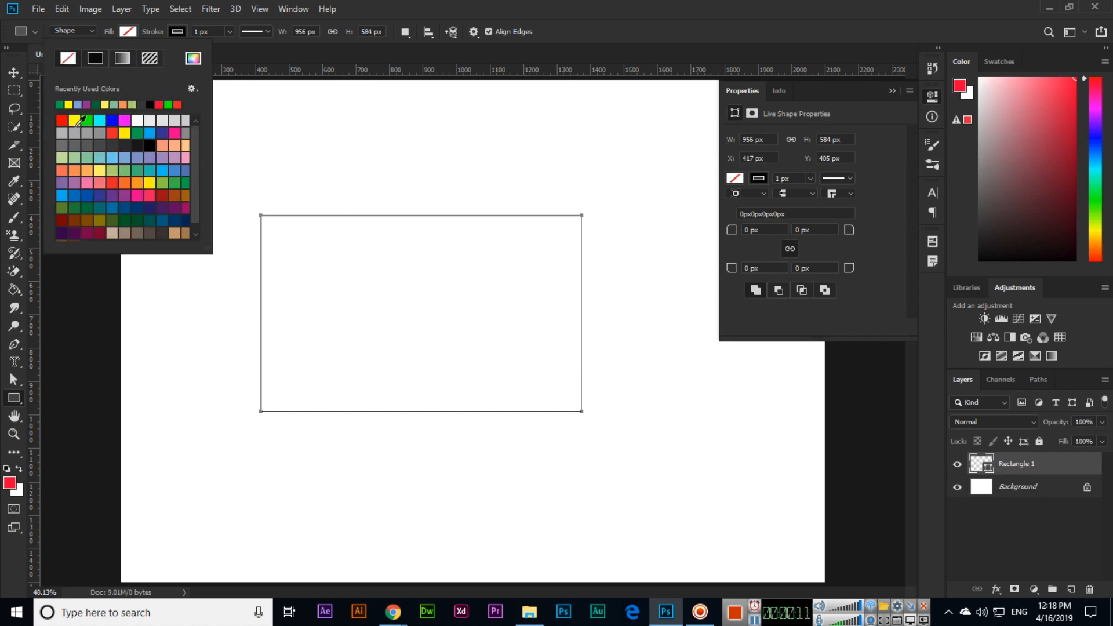
click(124, 133)
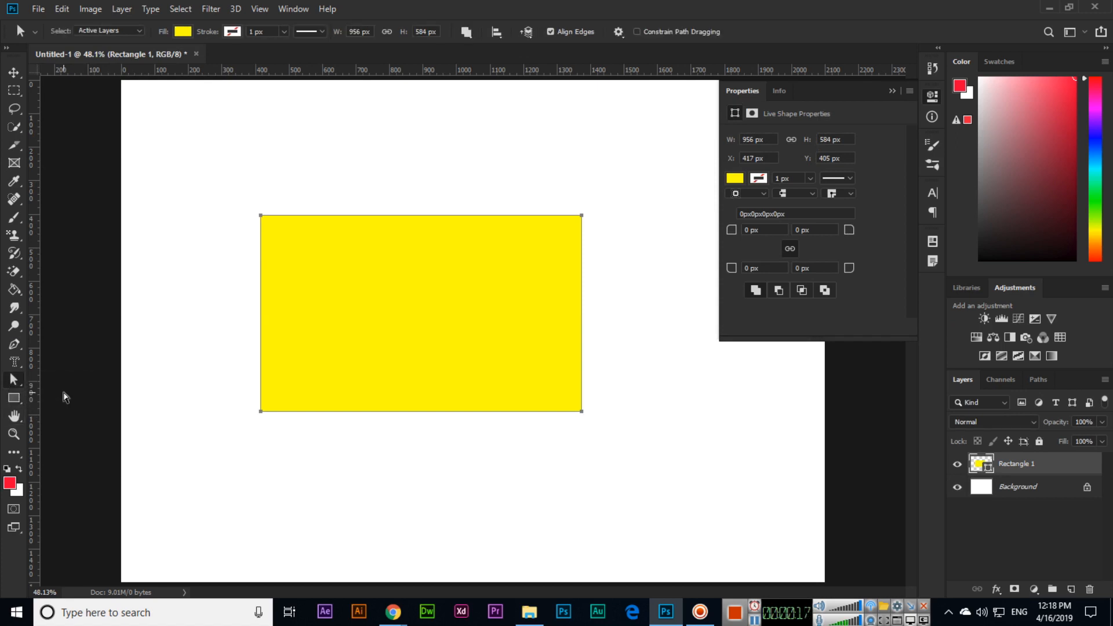
mouse_move(593, 420)
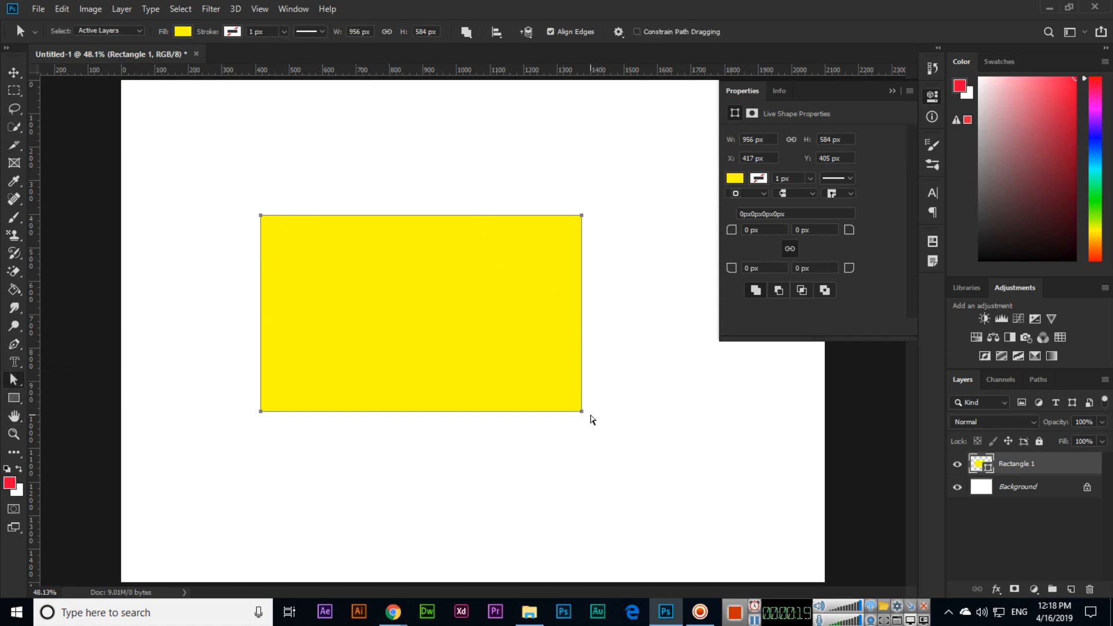
mouse_move(588, 235)
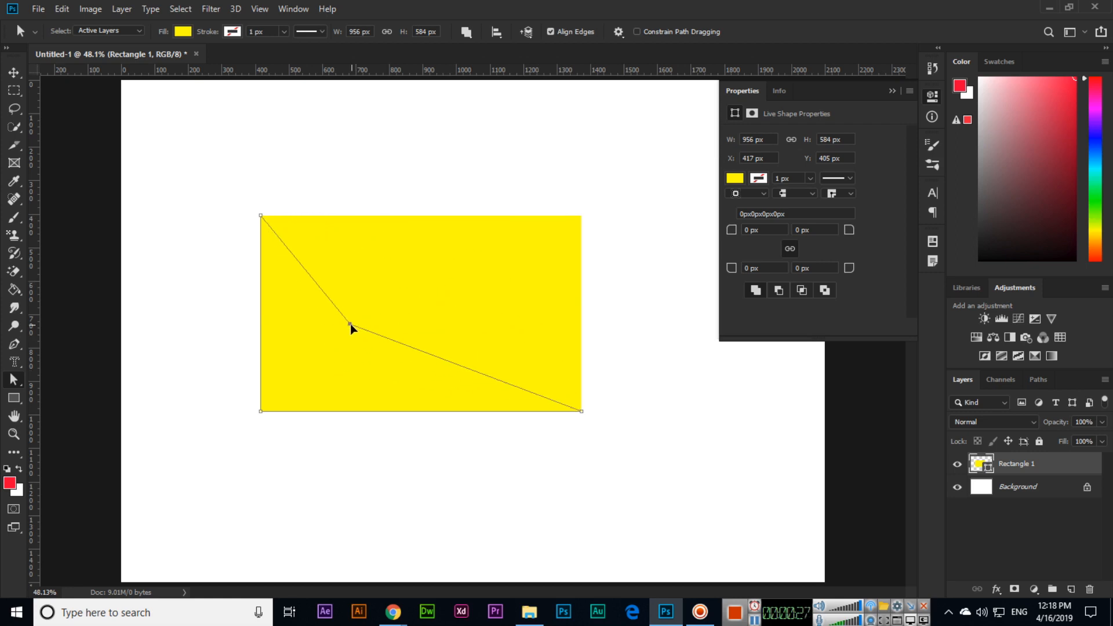
Step: Drag the yellow rectangle's top corners inward to form a sharp upper point
drag(353, 328, 332, 348)
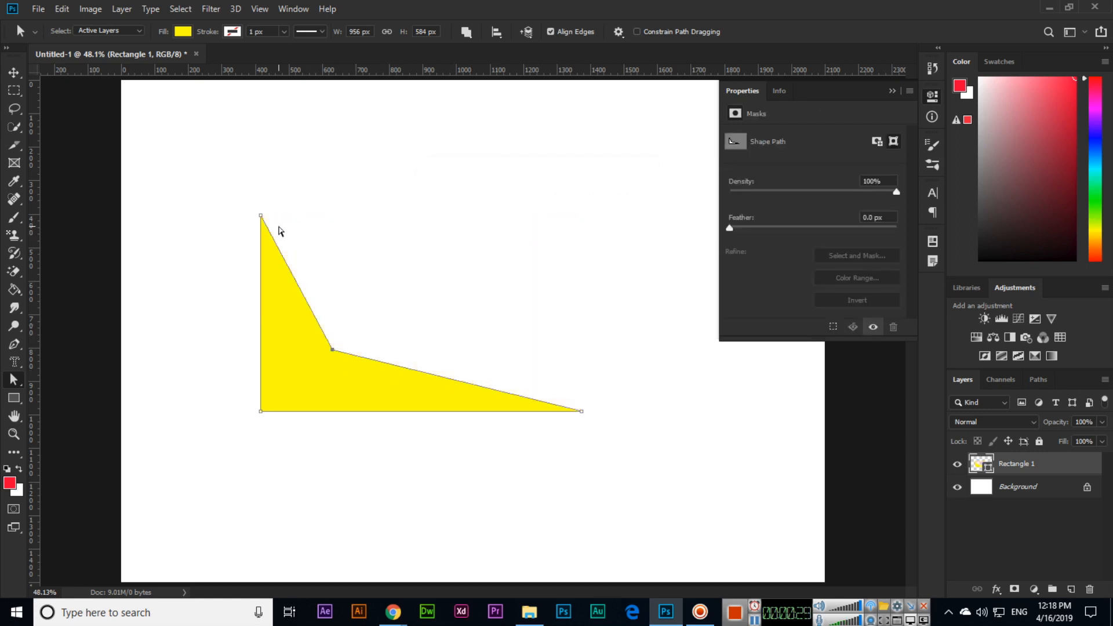
drag(260, 216, 307, 216)
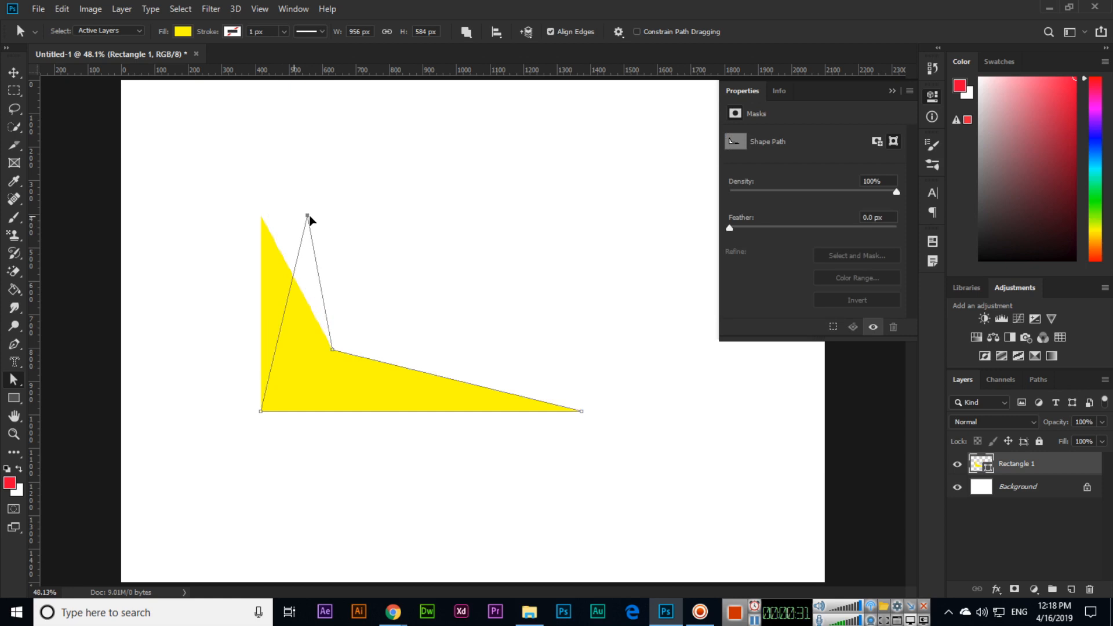
drag(306, 216, 316, 215)
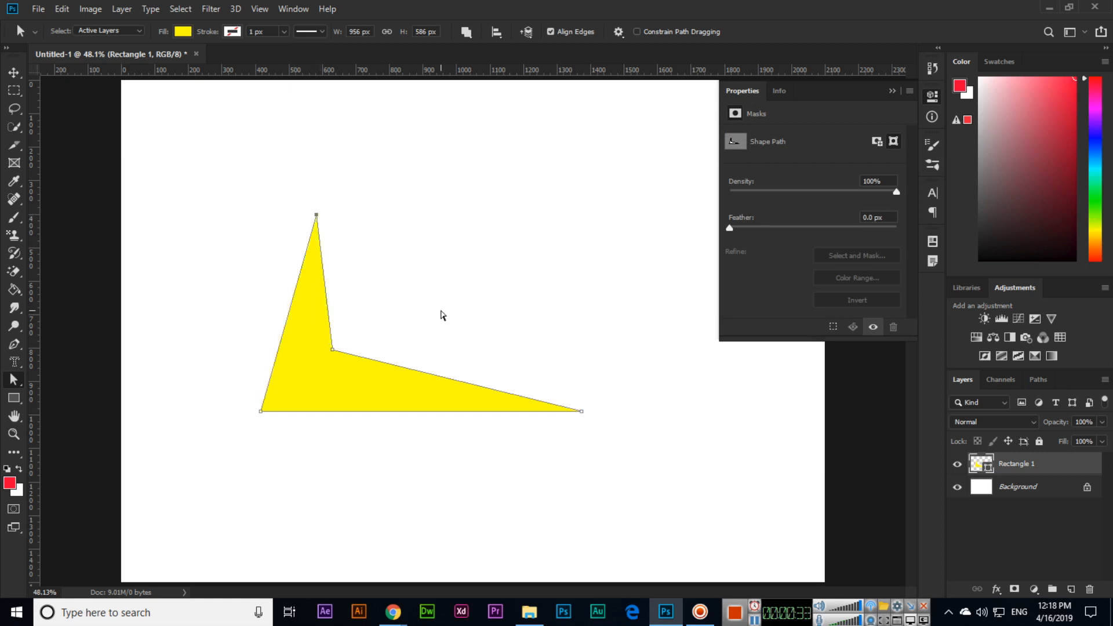
mouse_move(616, 466)
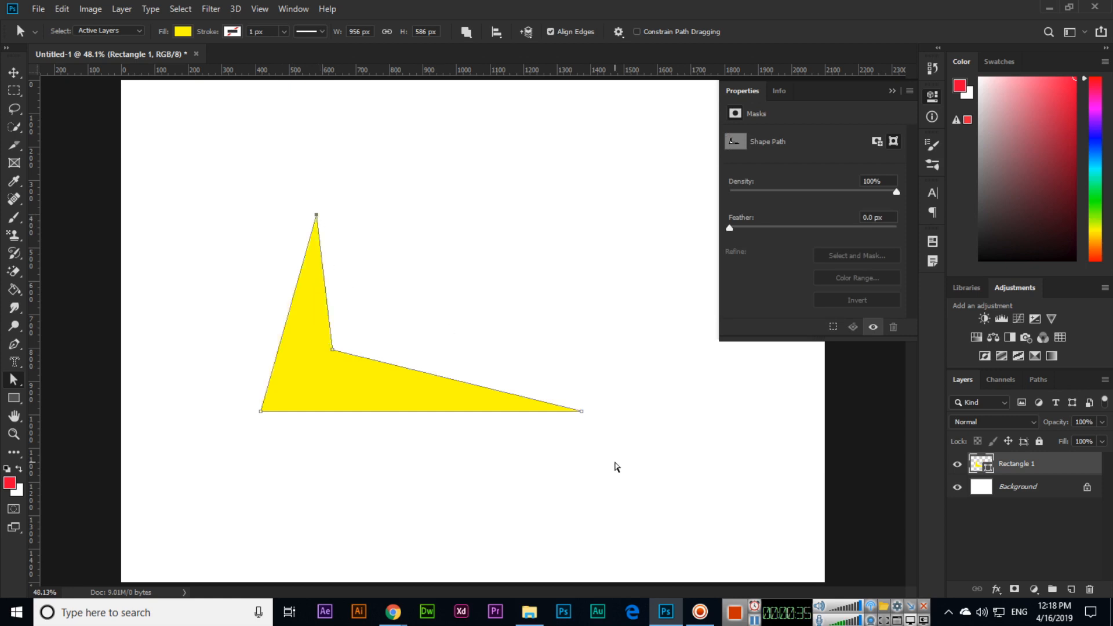
Step: Pull the bottom-right corner in to shape the long right point, then switch to the Move tool
drag(581, 411, 576, 404)
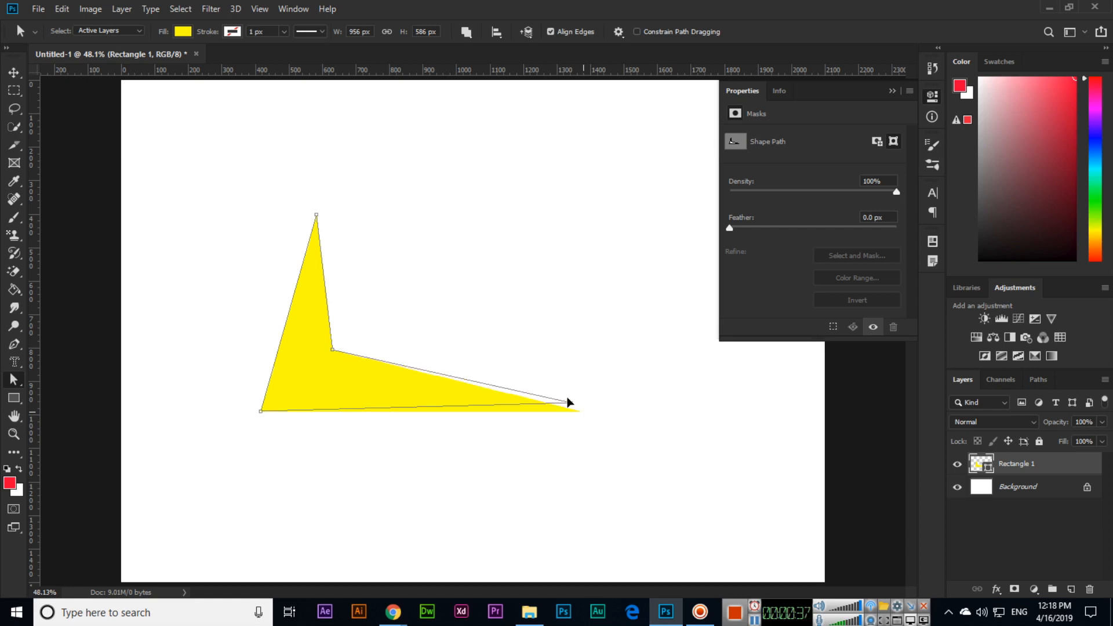
drag(575, 404, 496, 353)
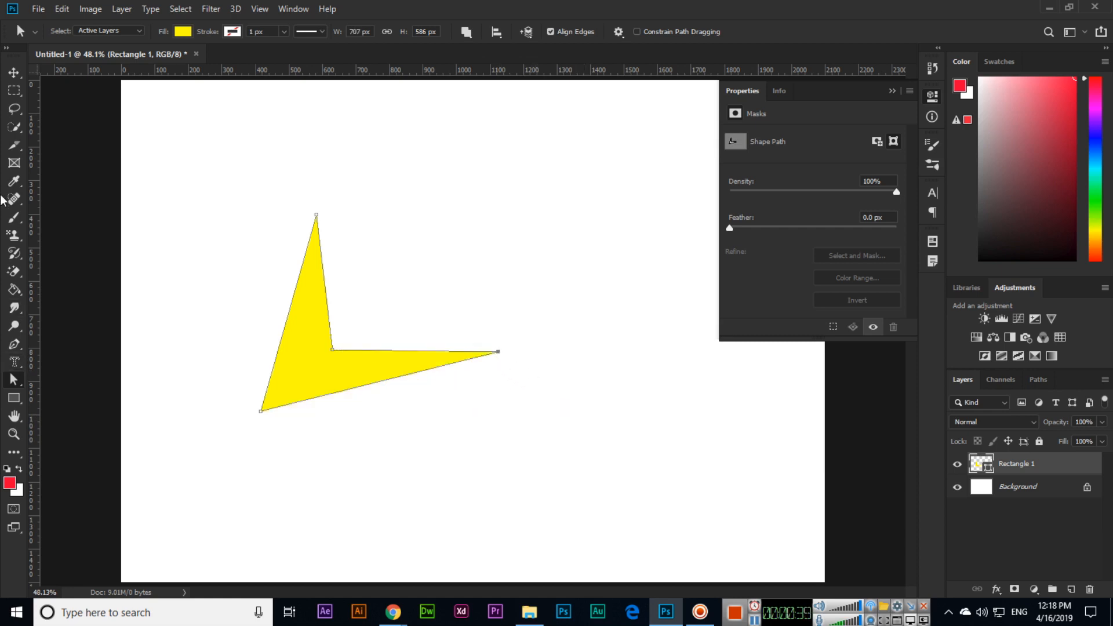
click(13, 72)
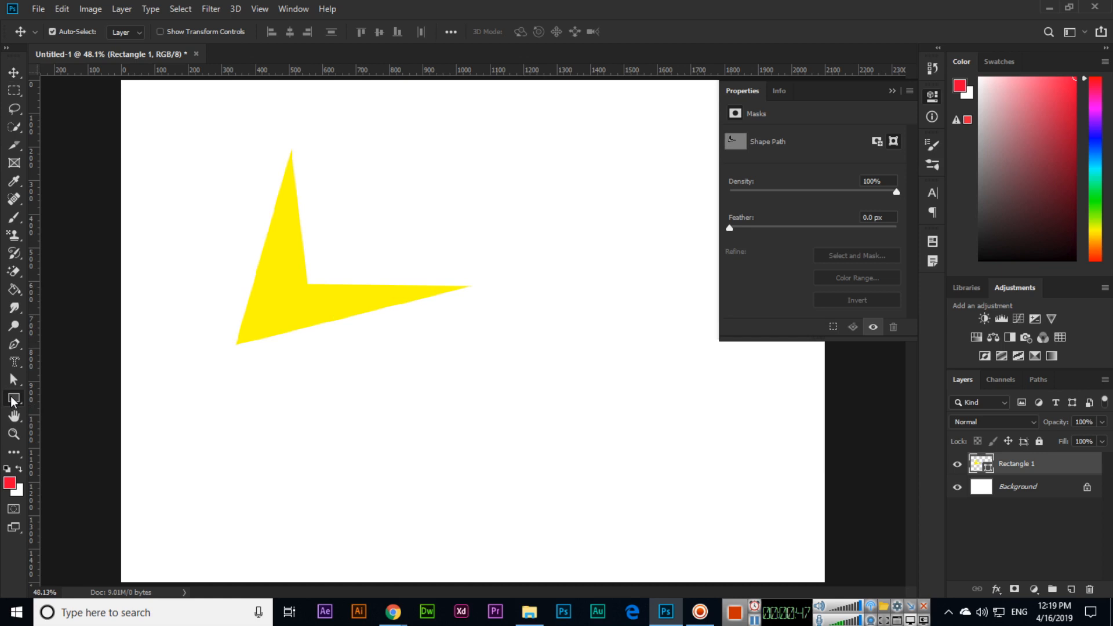
Step: Draw a second rectangle below the yellow shape and fill it dark green
drag(403, 367, 505, 506)
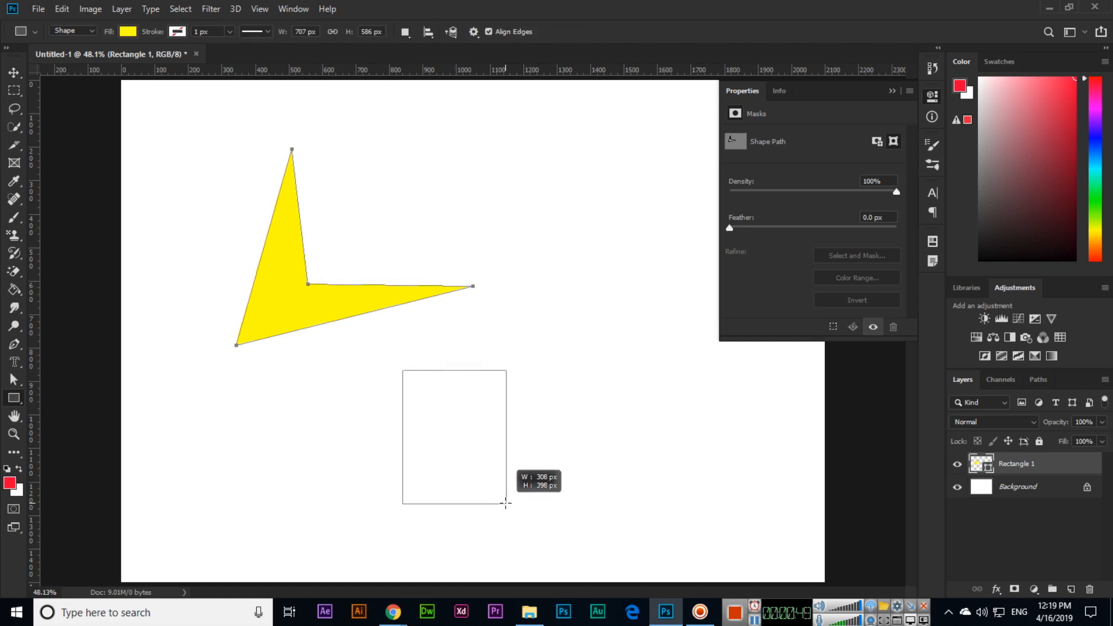
drag(402, 369, 506, 504)
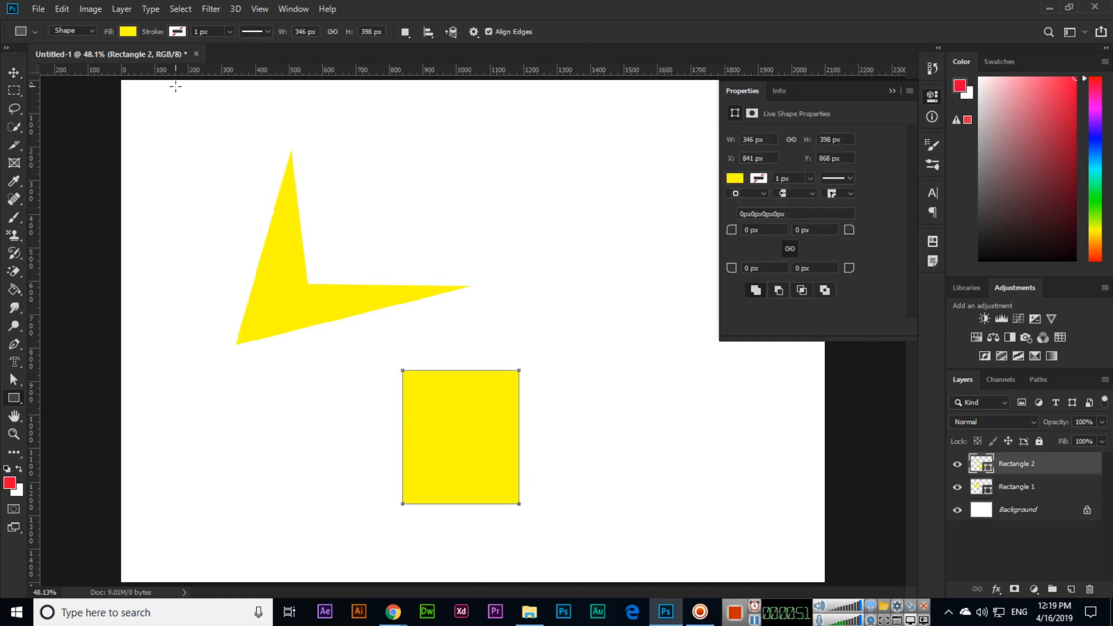
click(127, 31)
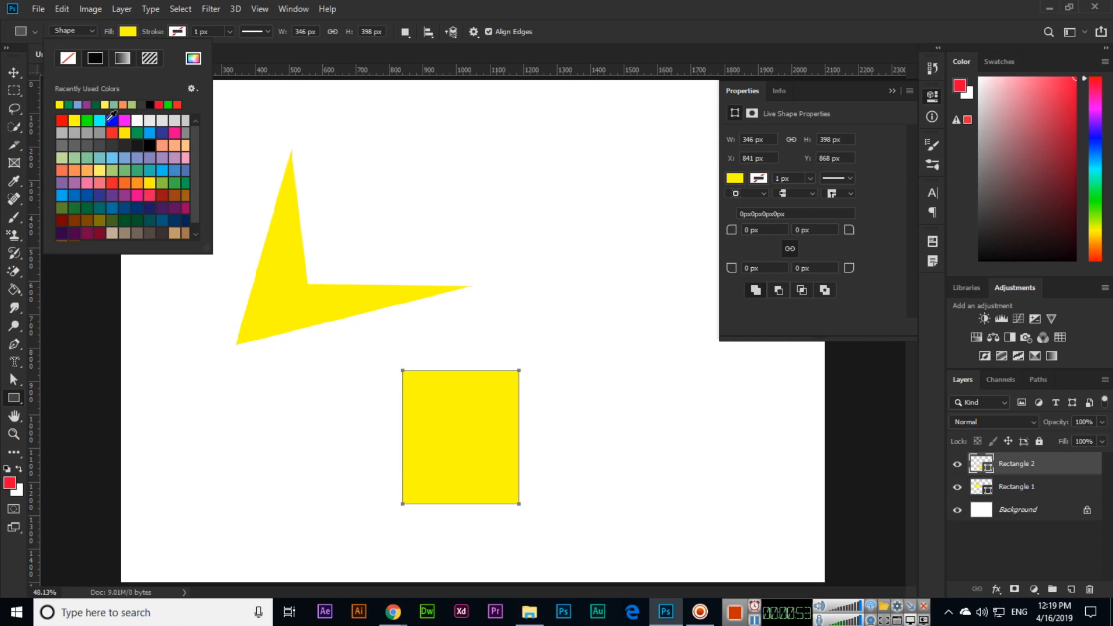
click(158, 164)
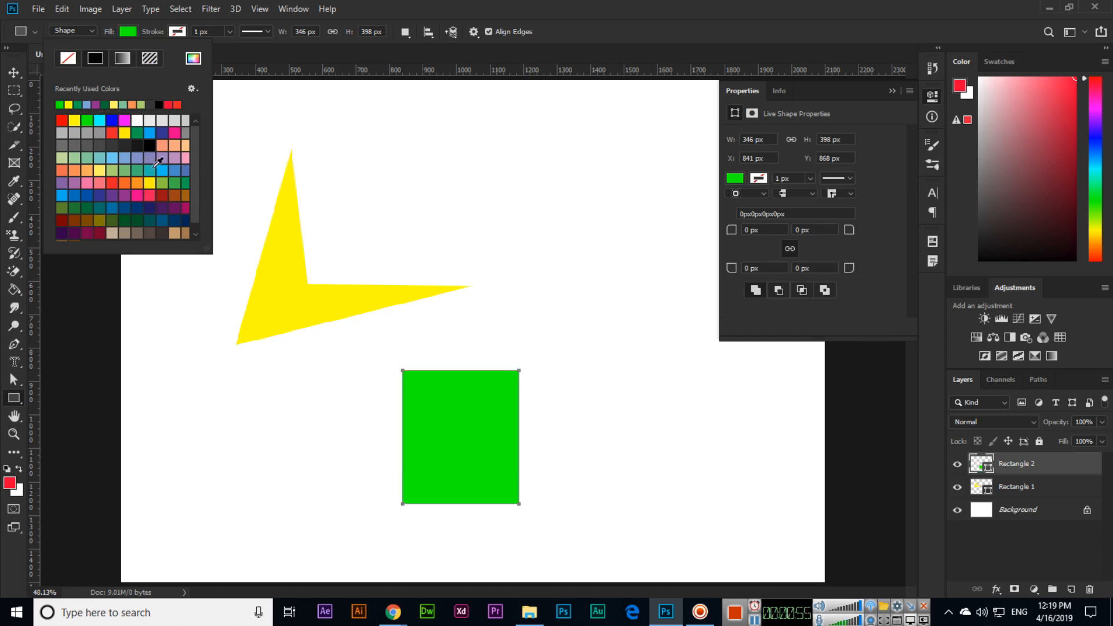
click(160, 164)
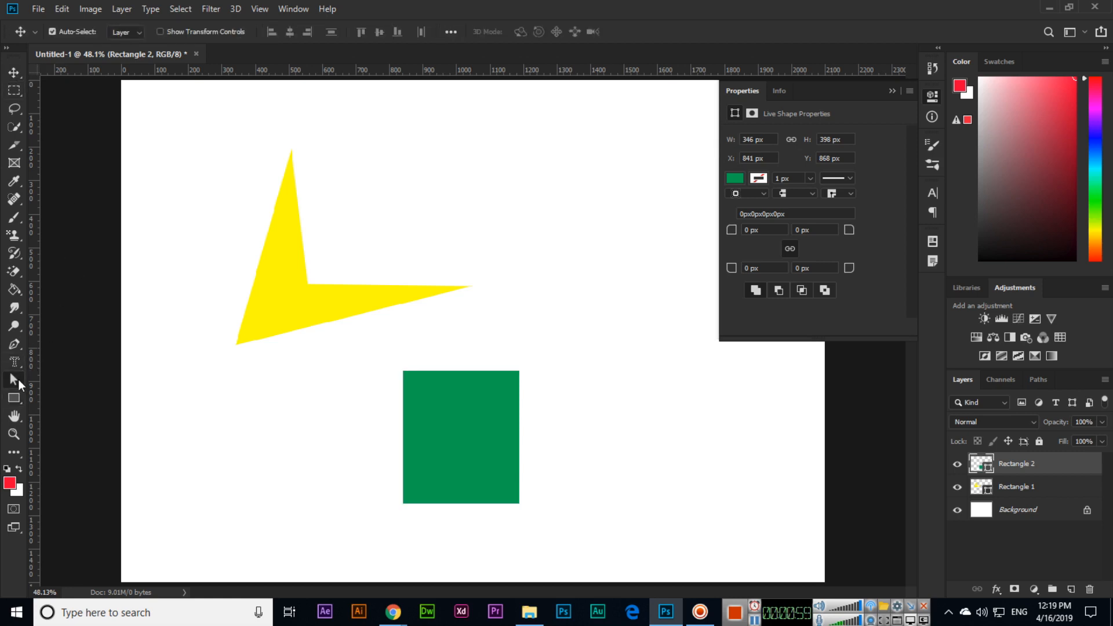
Step: Drag the green rectangle's corners onto the yellow shape's top point and right tip
click(13, 381)
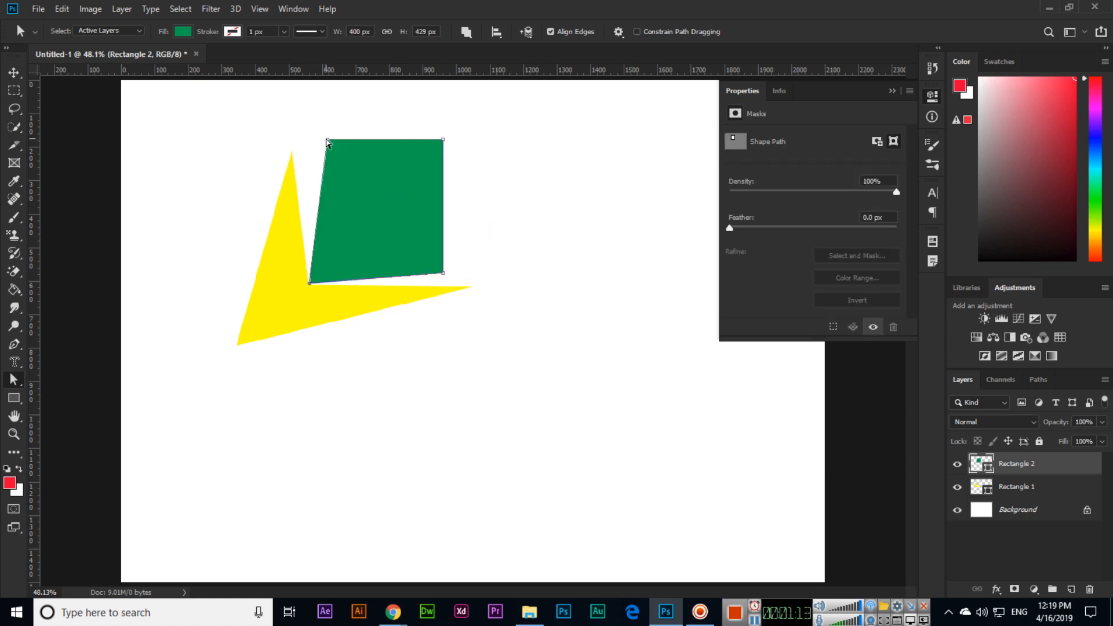
drag(328, 140, 291, 155)
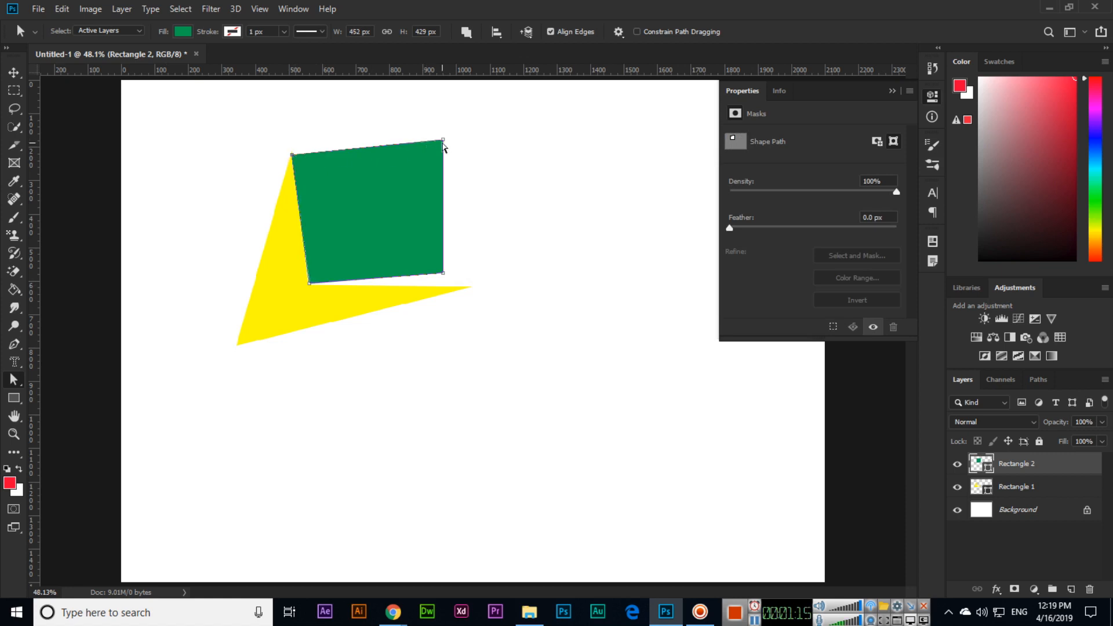
drag(443, 140, 442, 279)
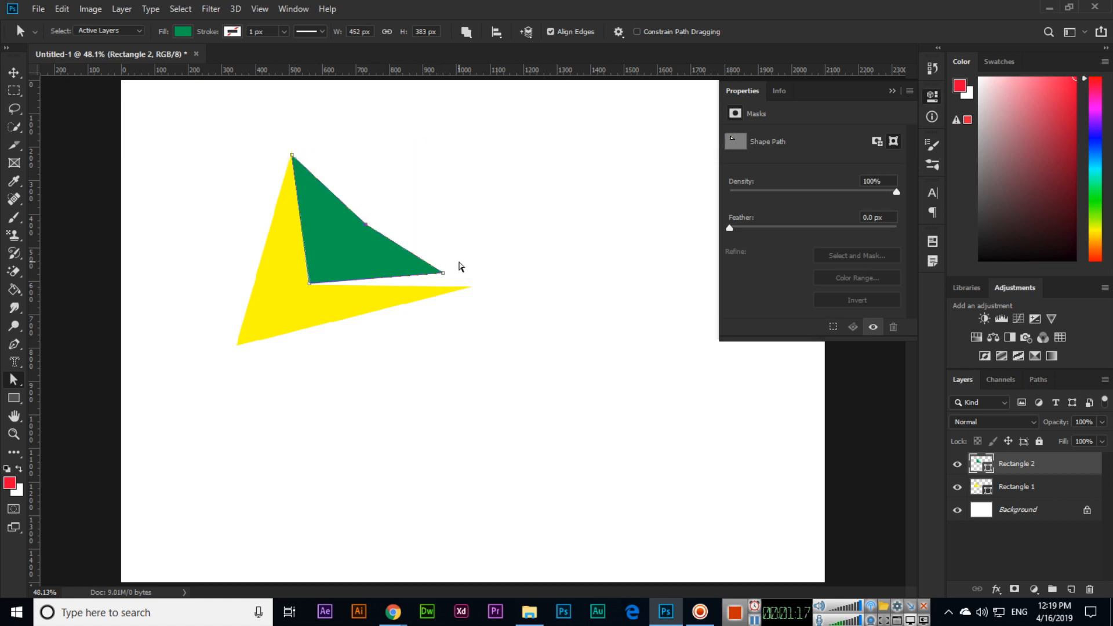
drag(442, 272, 475, 292)
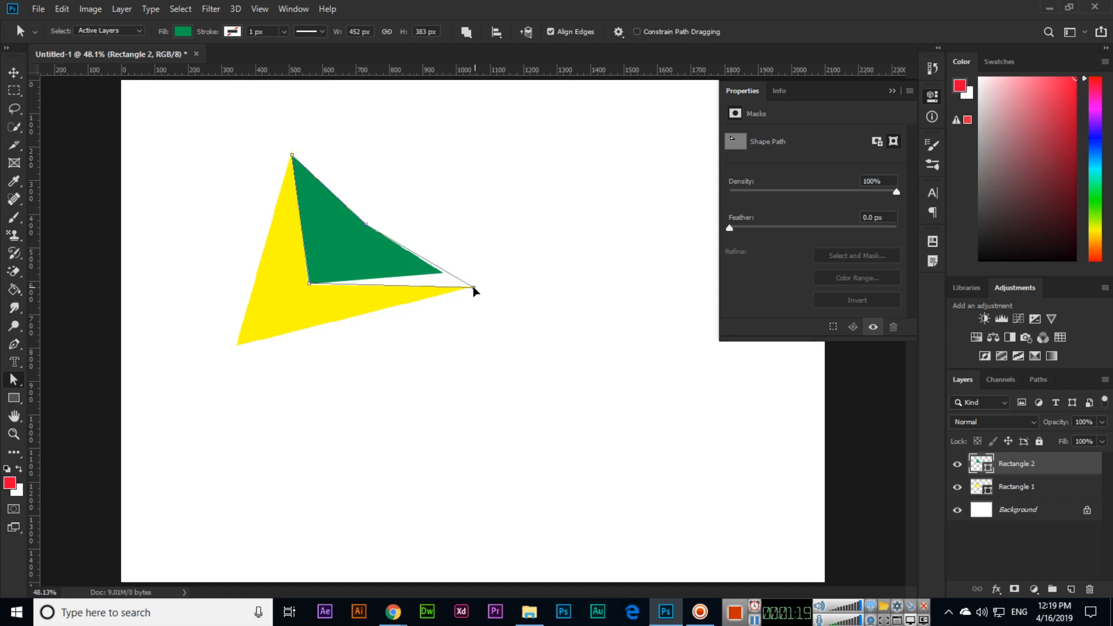
drag(475, 291, 468, 287)
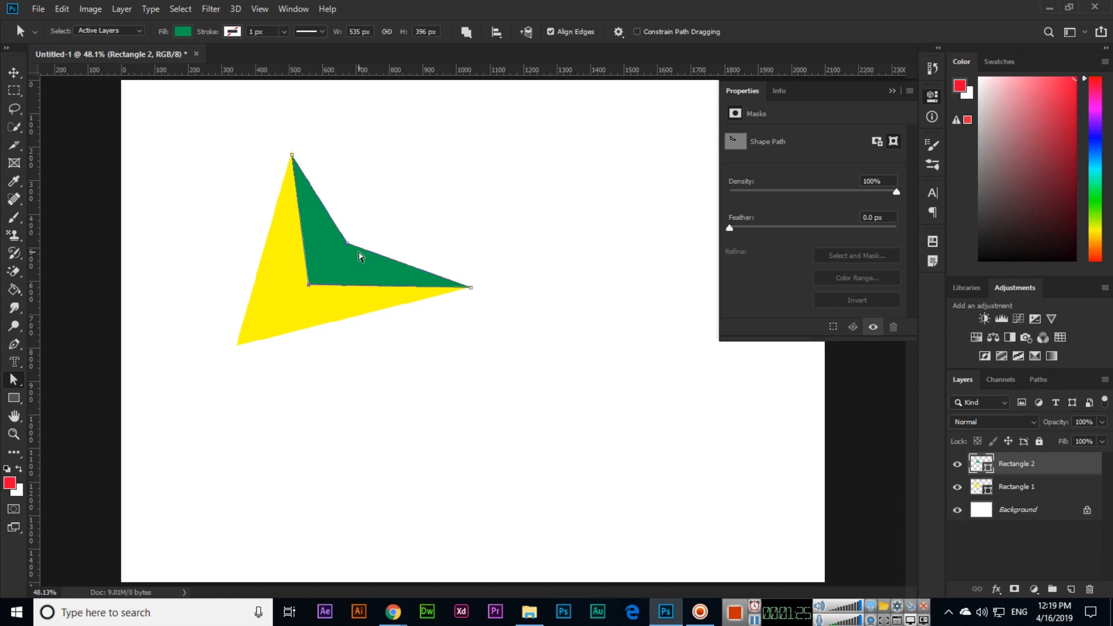
click(13, 72)
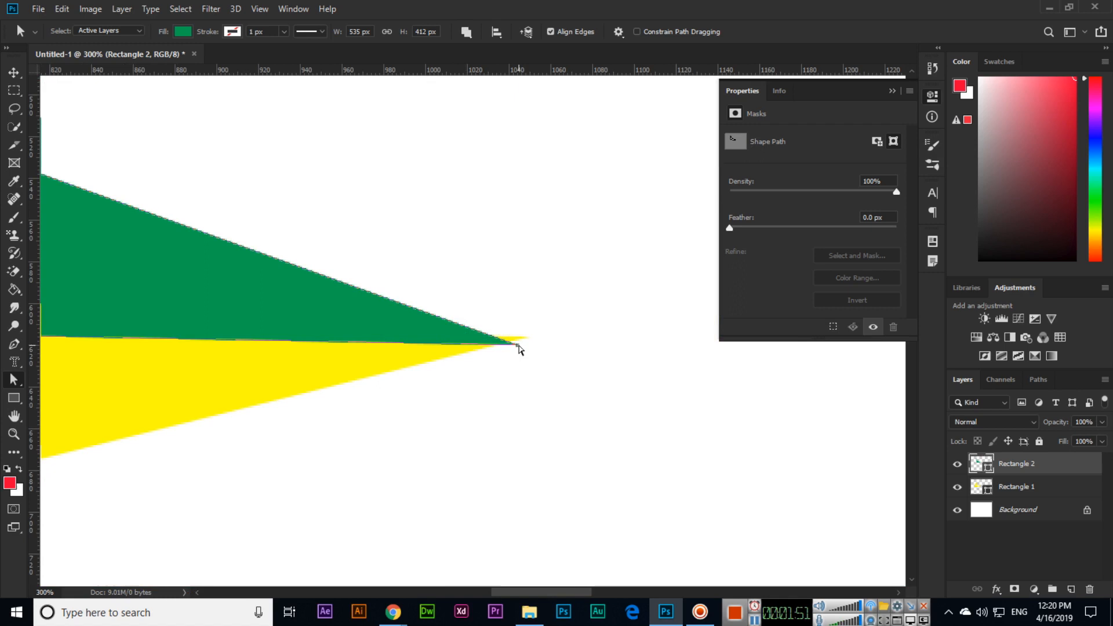
Step: Nudge the green right-tip anchor onto the yellow shape's right tip
drag(519, 348, 527, 339)
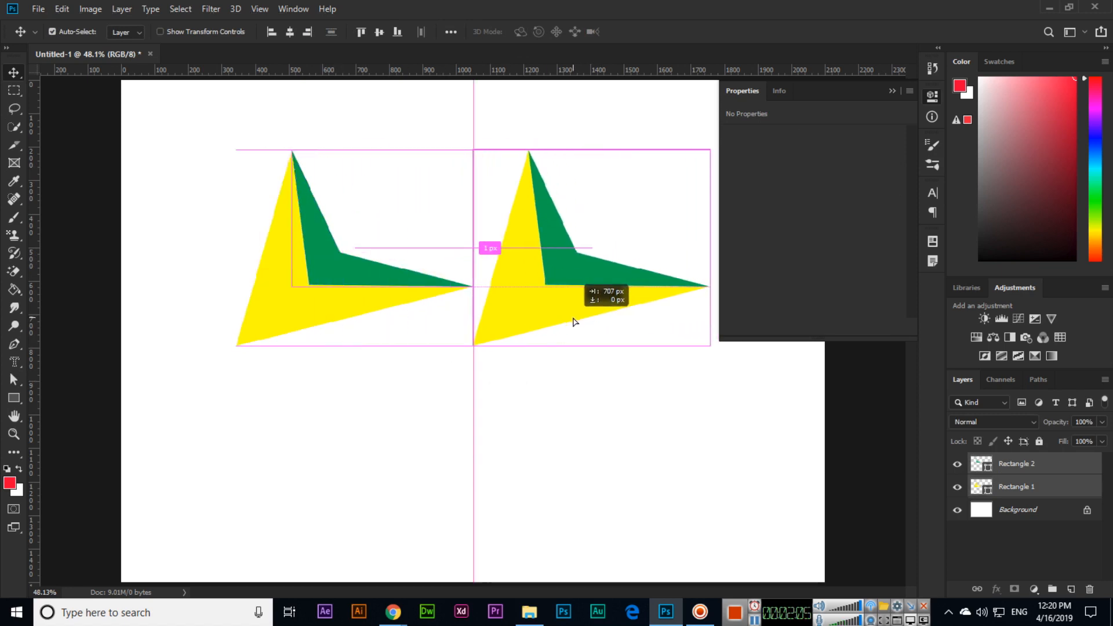
Step: Flip the copied yellow-and-green pair horizontally and centre the joined shapes on the canvas
click(61, 8)
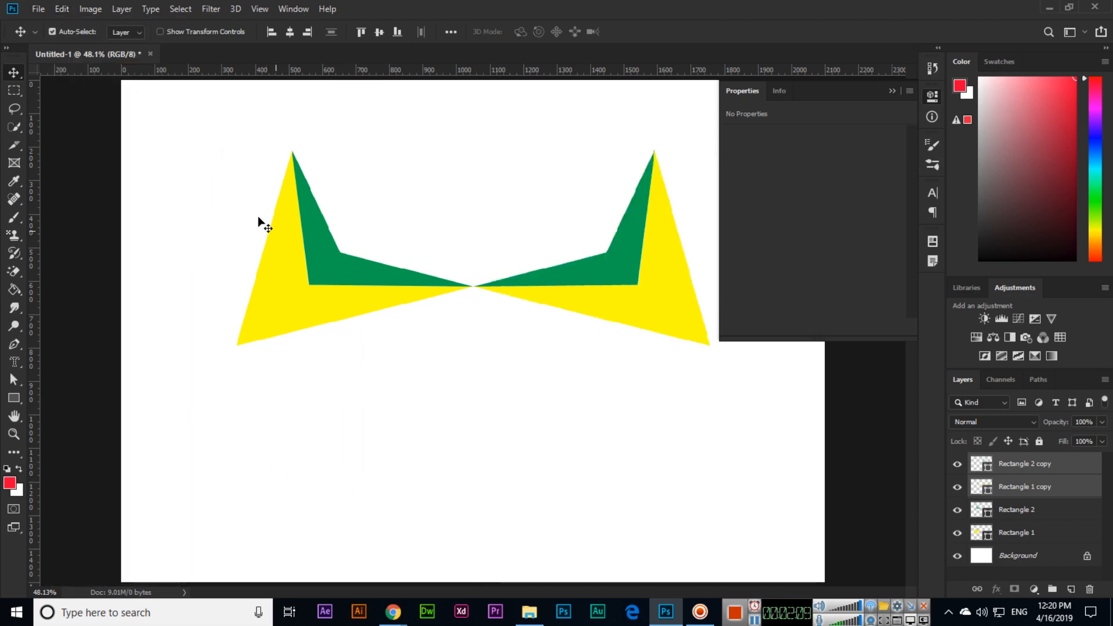
key(ctrl+t)
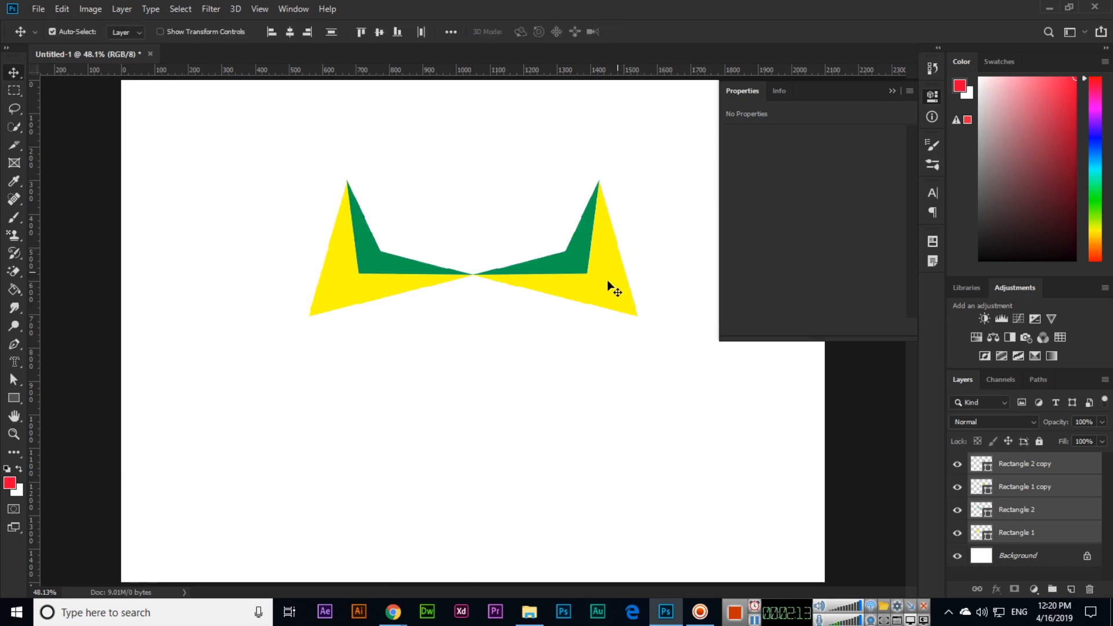
drag(611, 287, 560, 398)
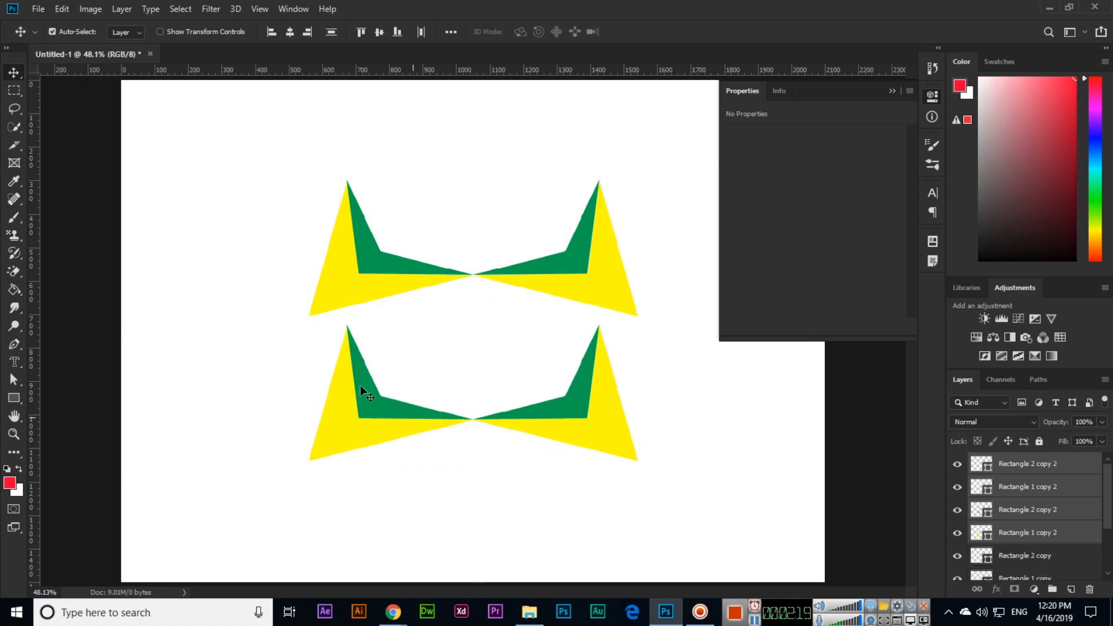
Step: Flip the lower copy of the pair vertically to complete the symmetric emblem
click(61, 8)
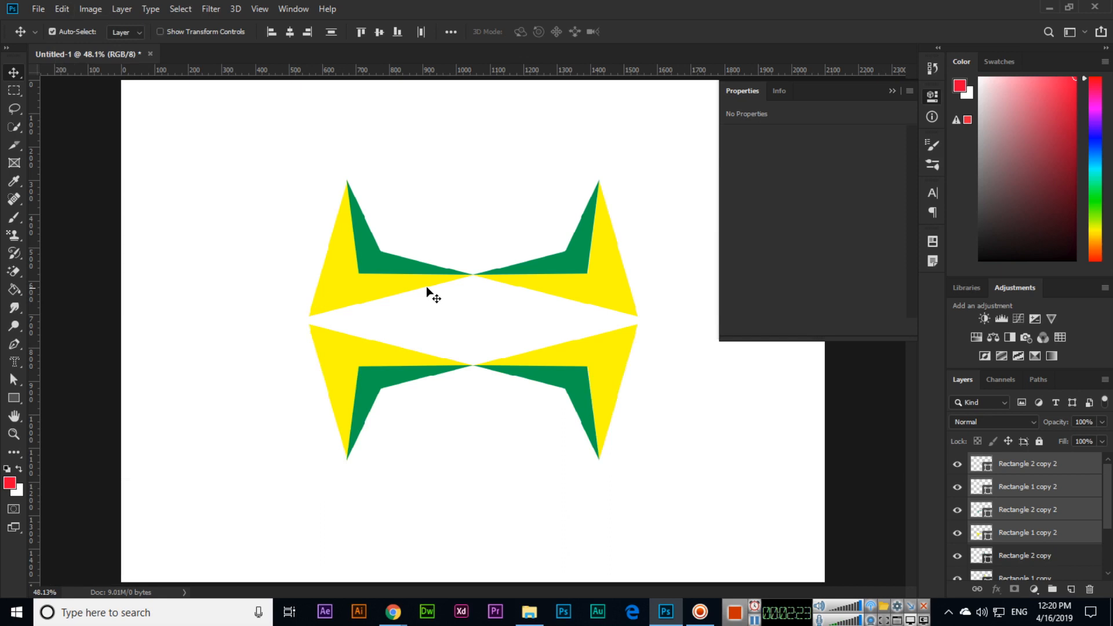
mouse_move(380, 339)
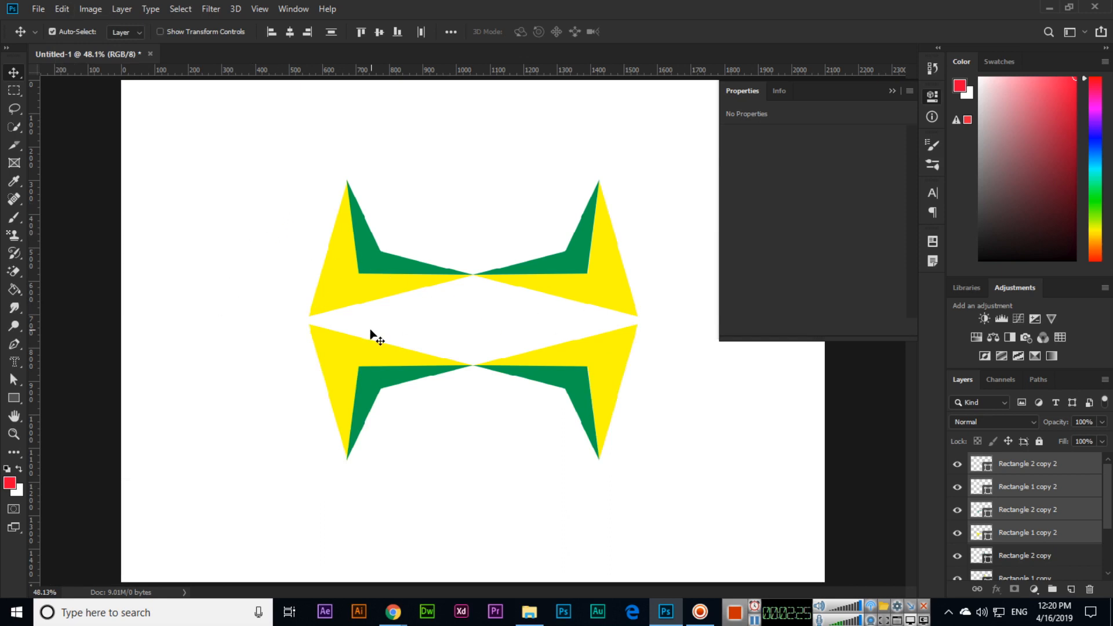
mouse_move(425, 360)
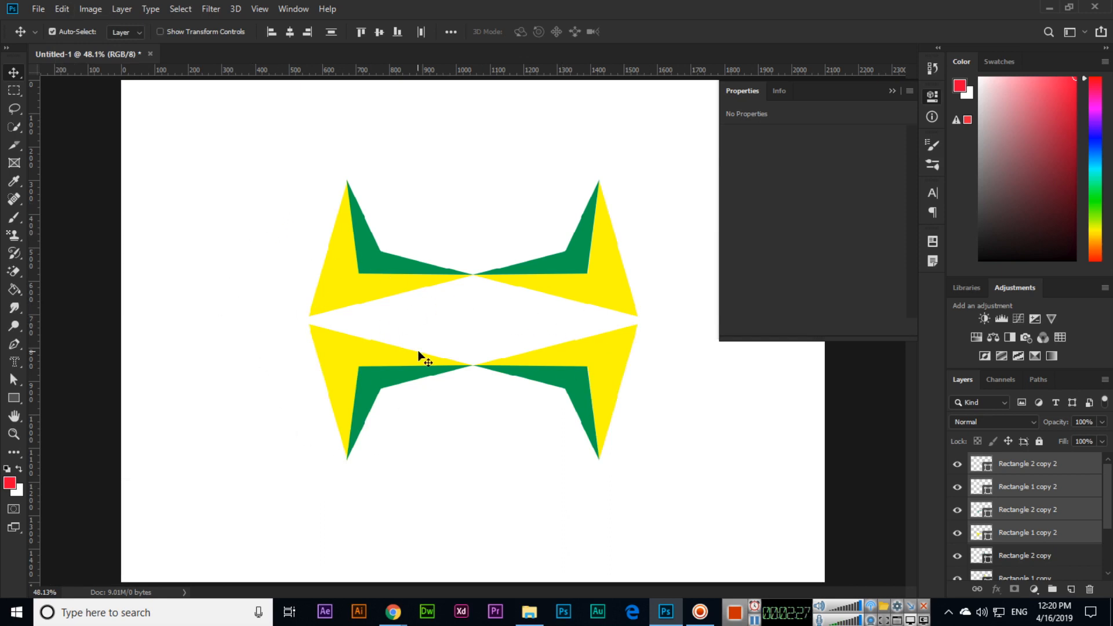
mouse_move(436, 348)
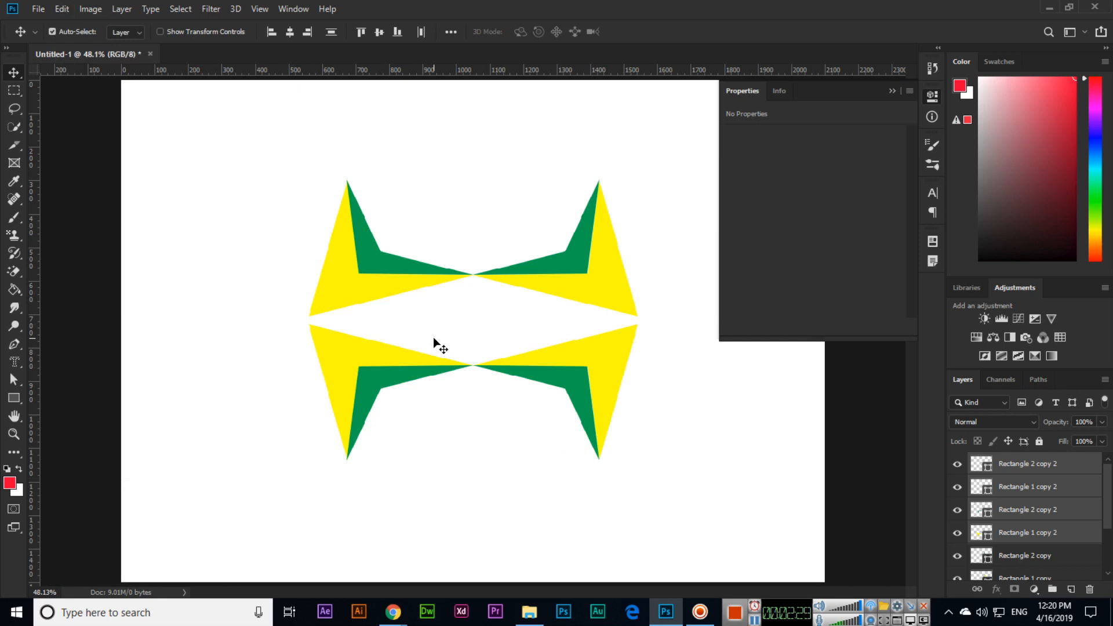